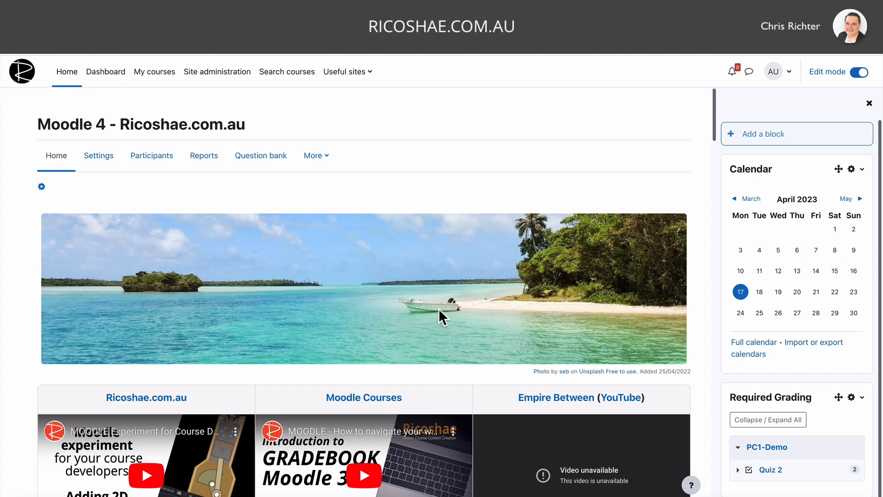
pyautogui.moveTo(477, 326)
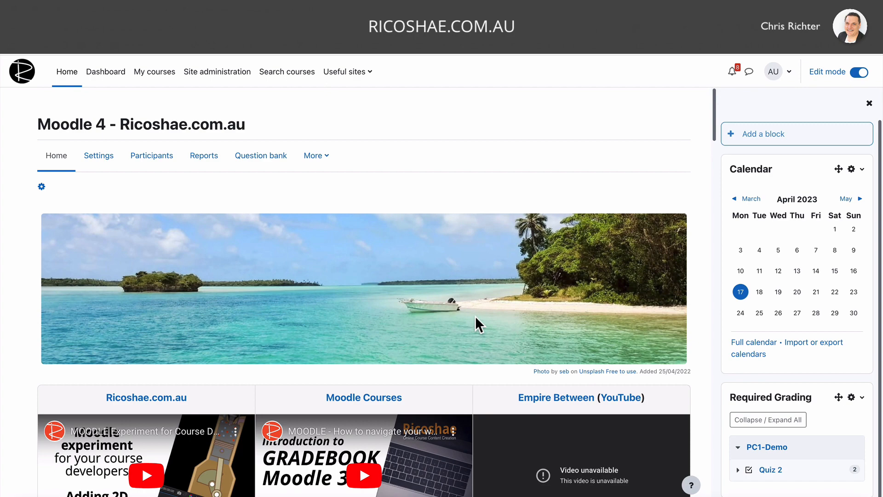
# - Scroll down the current page, then go to the personal Dashboard
pyautogui.scroll(-3)
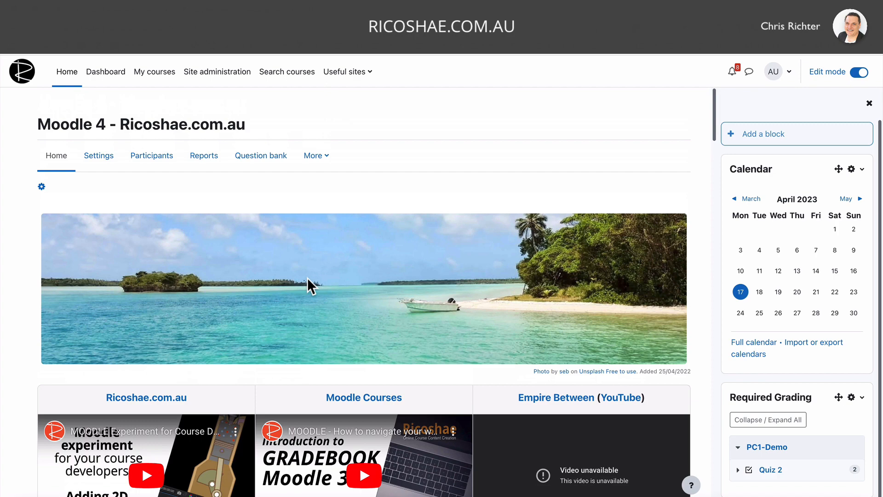
pyautogui.scroll(-3)
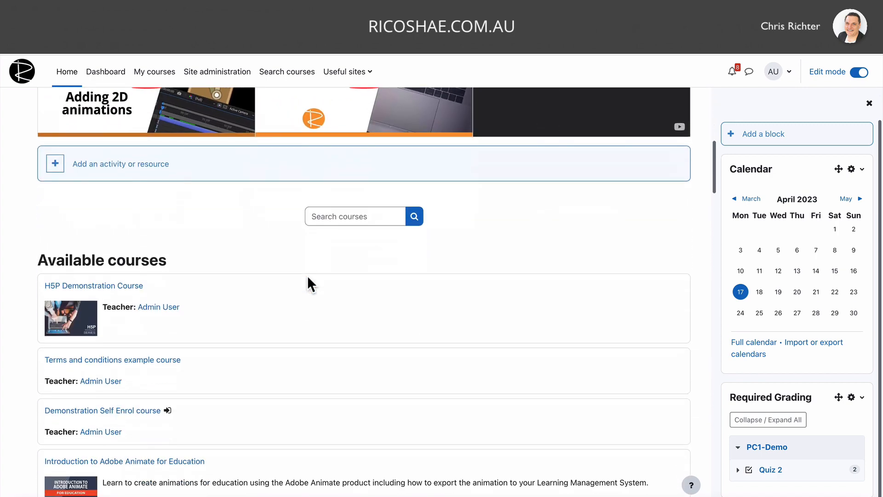
pyautogui.scroll(-3)
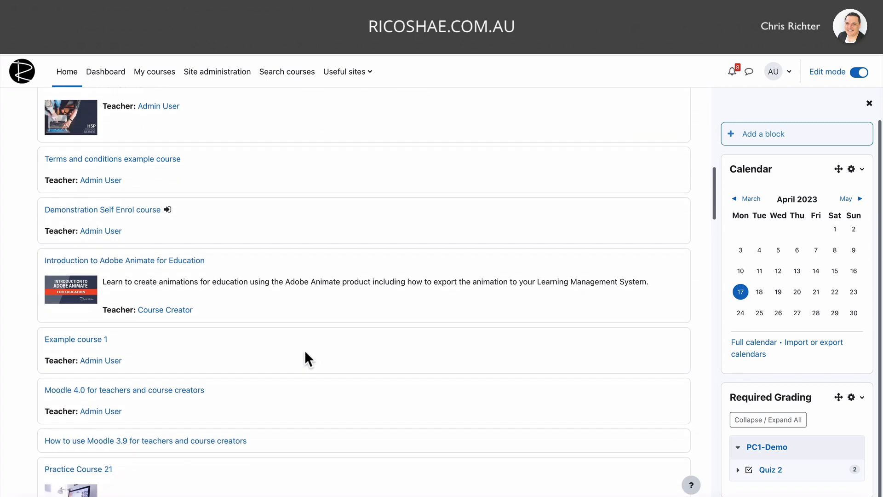
pyautogui.scroll(-3)
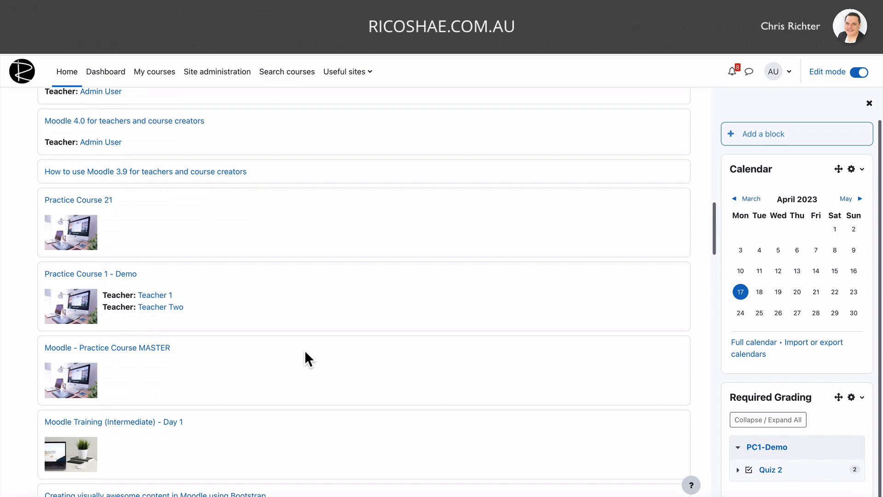
pyautogui.scroll(-3)
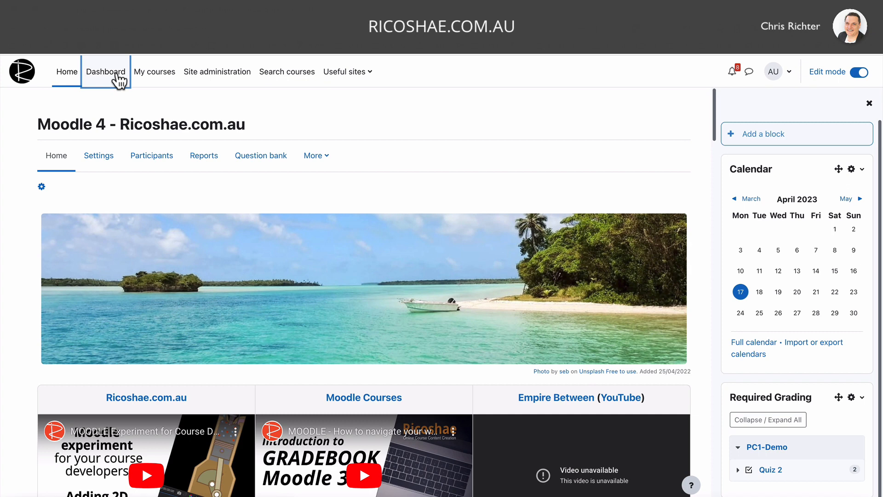
pyautogui.click(105, 72)
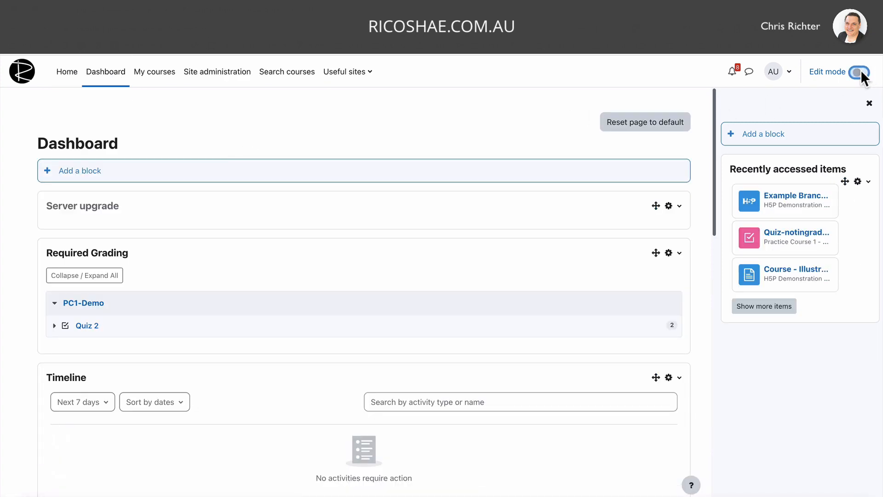
# - Preview the Dashboard's blocks with editing off, then turn editing back on
pyautogui.click(854, 71)
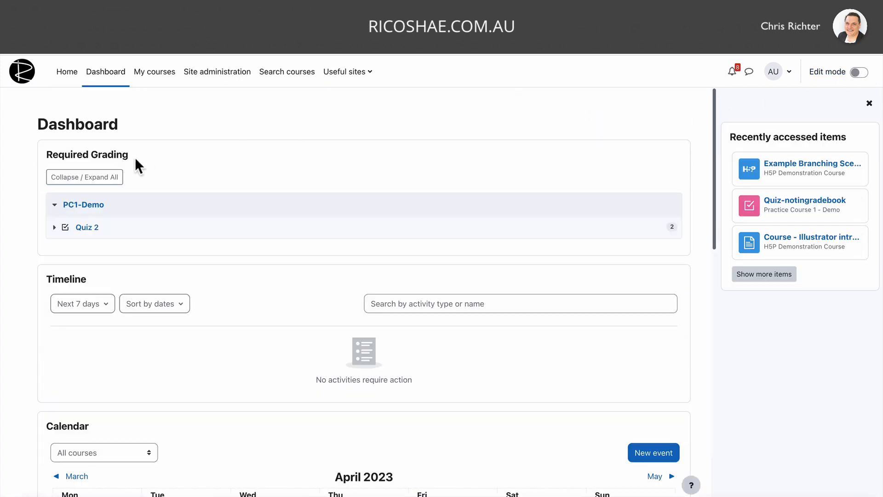
pyautogui.scroll(-3)
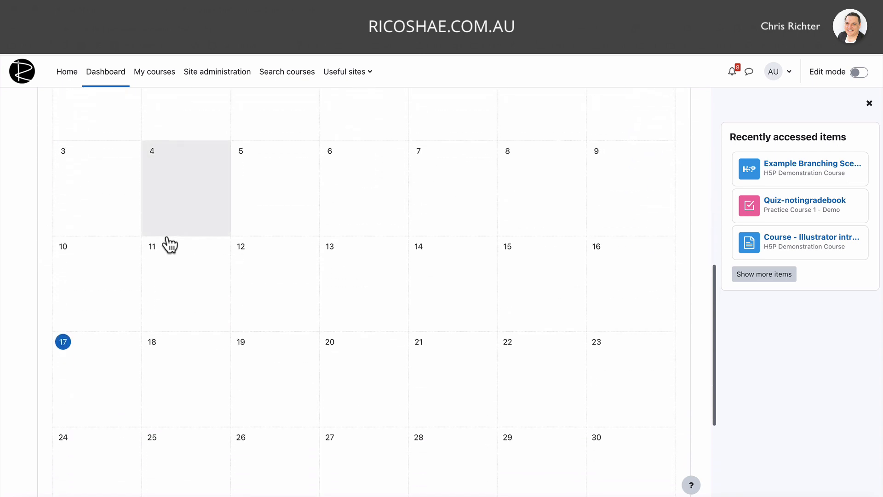
pyautogui.scroll(-3)
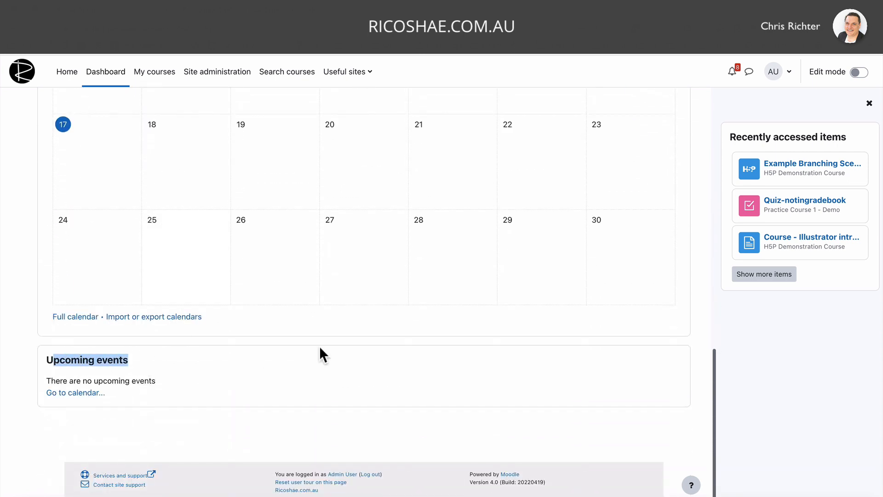
pyautogui.scroll(3)
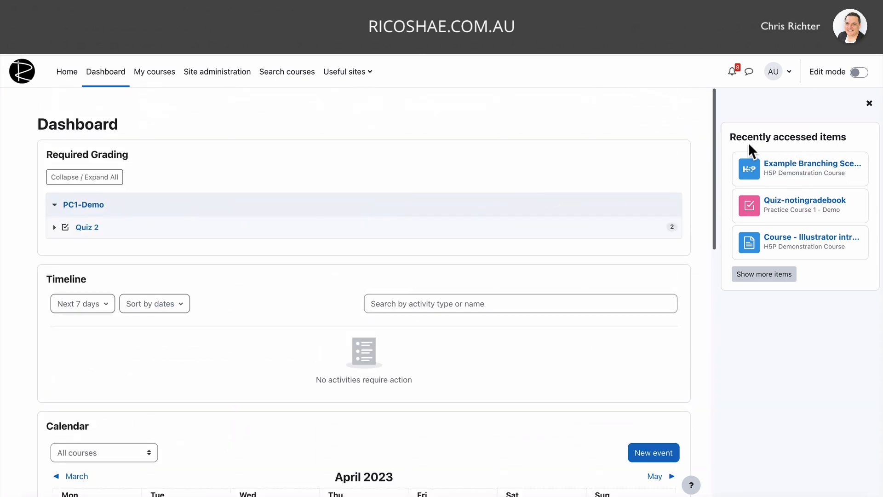
pyautogui.moveTo(485, 166)
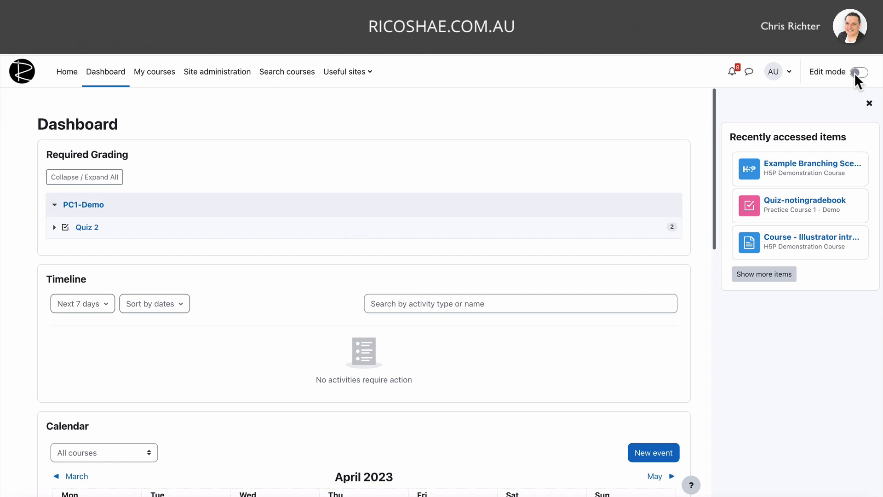
pyautogui.click(858, 71)
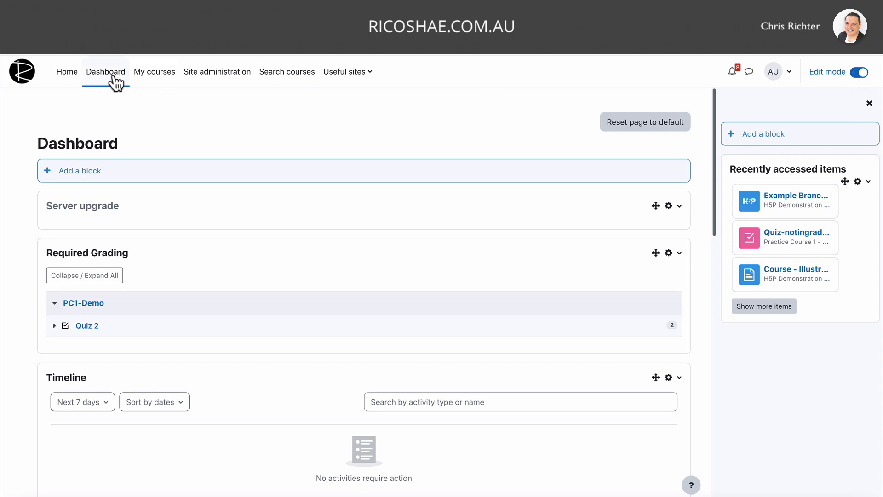
pyautogui.moveTo(759, 135)
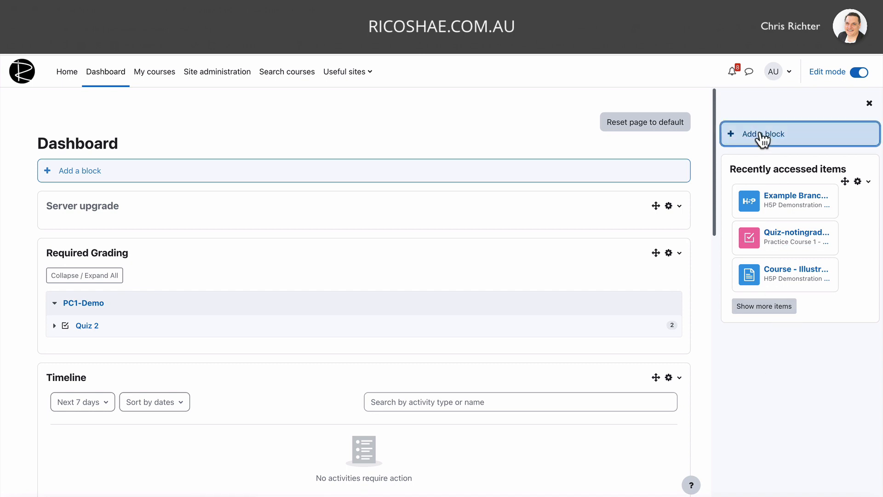
# - Add the Completion Progress block from the Add a block list
pyautogui.click(762, 134)
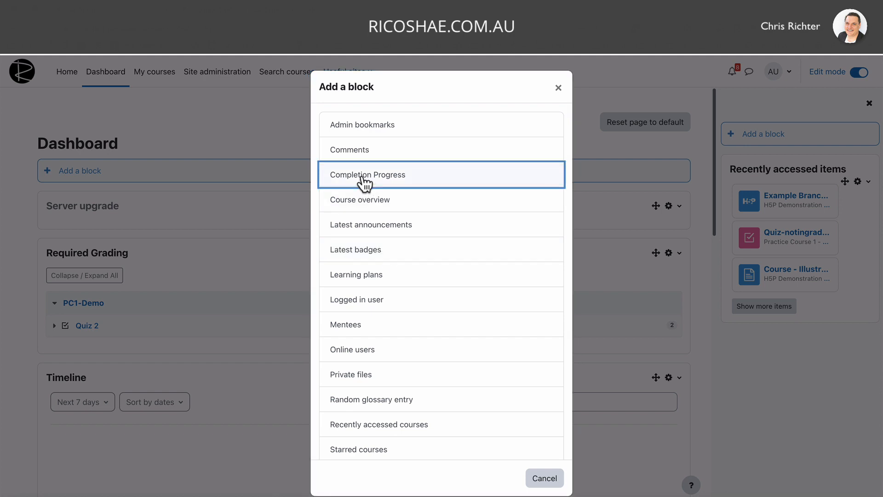
pyautogui.click(367, 175)
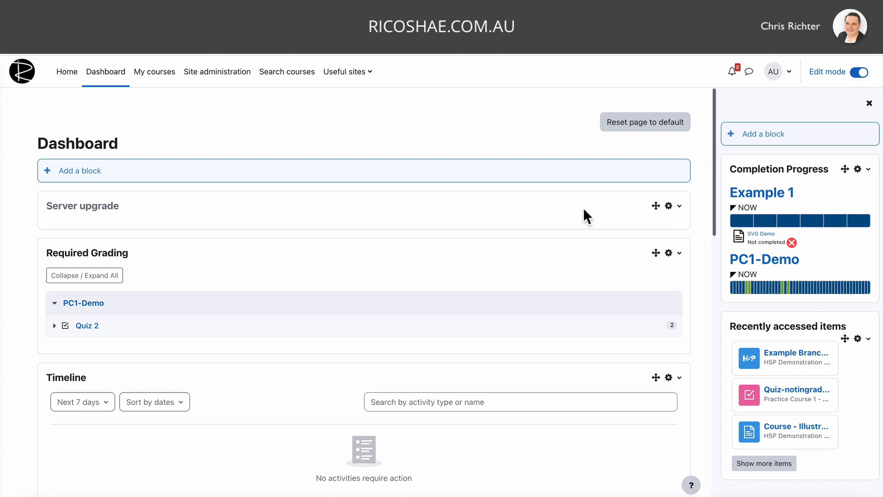
pyautogui.moveTo(656, 378)
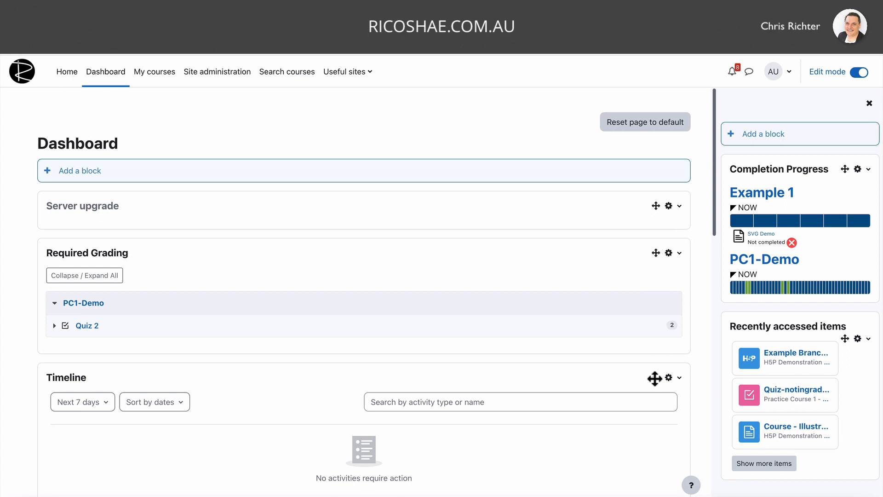
# - Delete the Upcoming events block through its actions menu and confirm the deletion
pyautogui.scroll(-3)
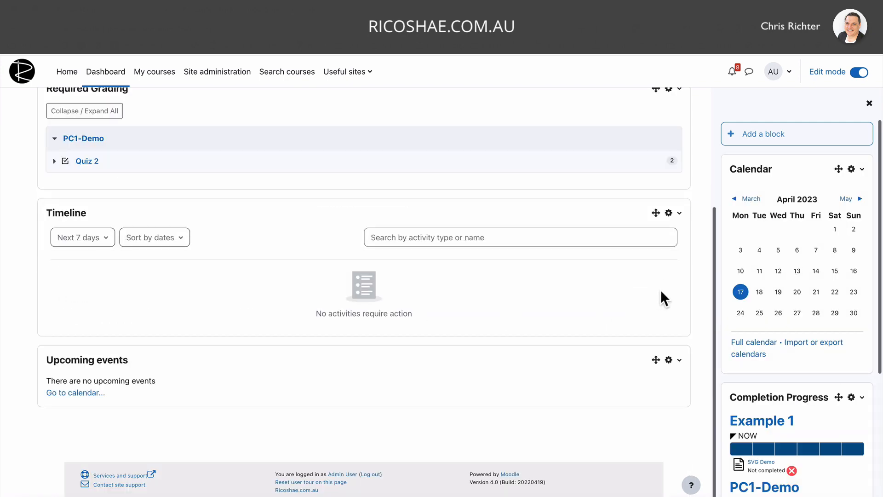
pyautogui.moveTo(652, 314)
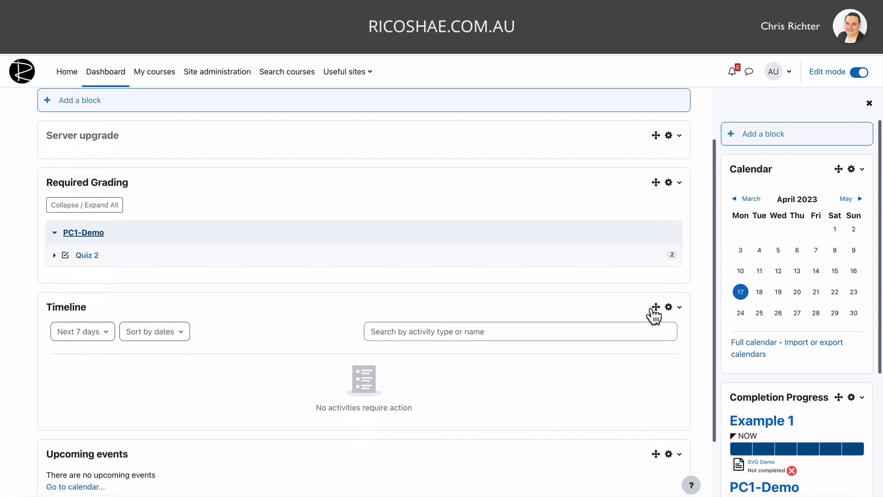
pyautogui.scroll(-3)
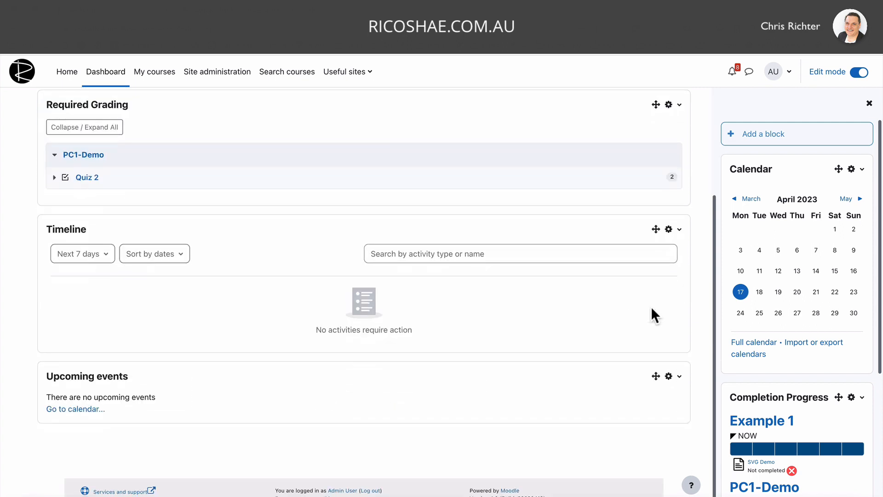
pyautogui.click(679, 375)
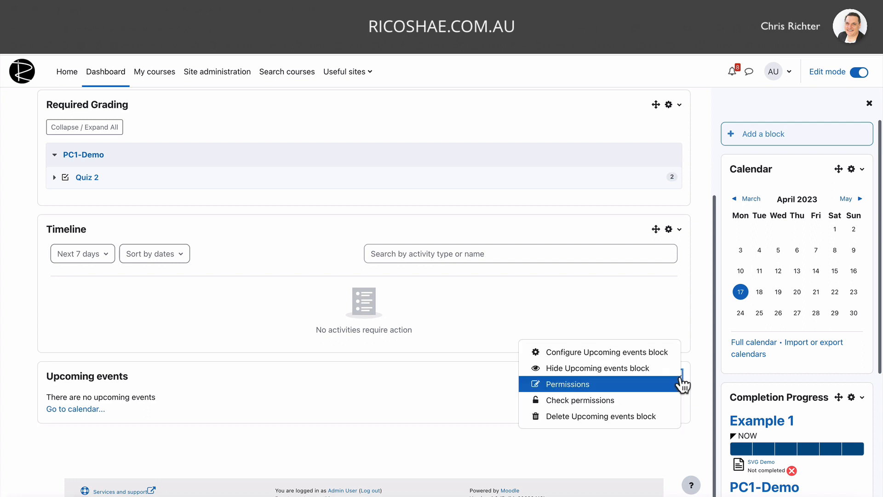
pyautogui.moveTo(679, 376)
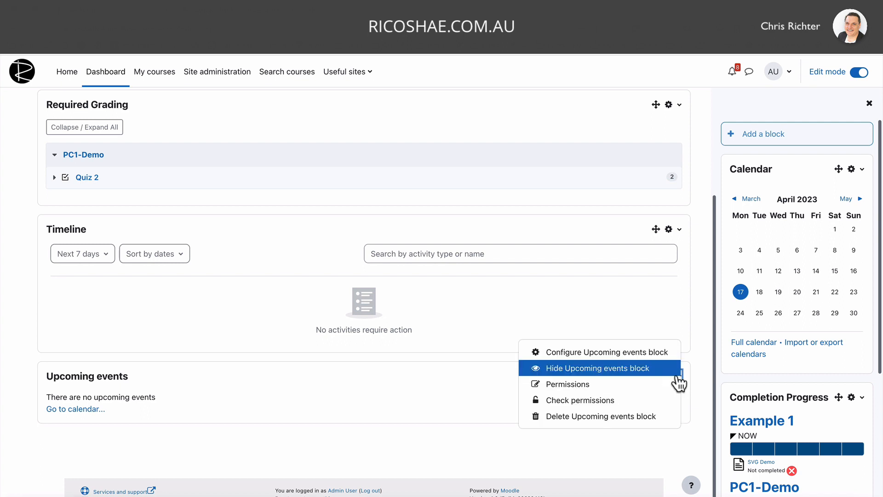
pyautogui.moveTo(591, 426)
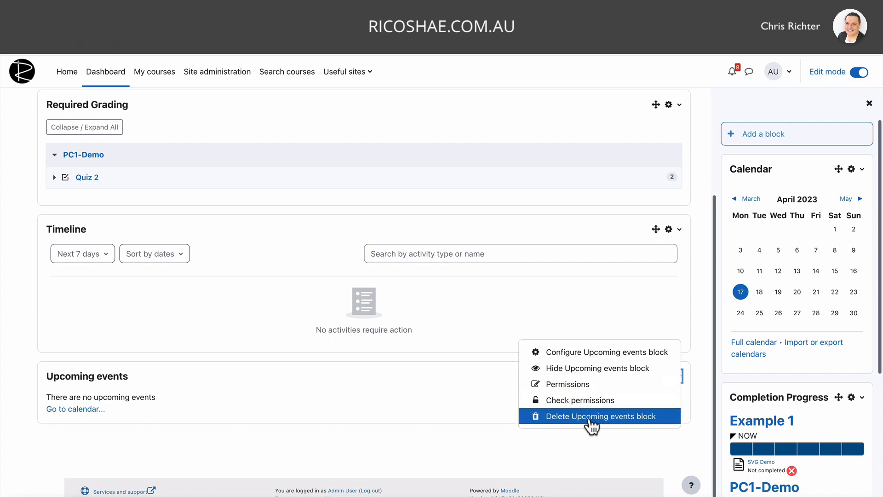
pyautogui.click(599, 416)
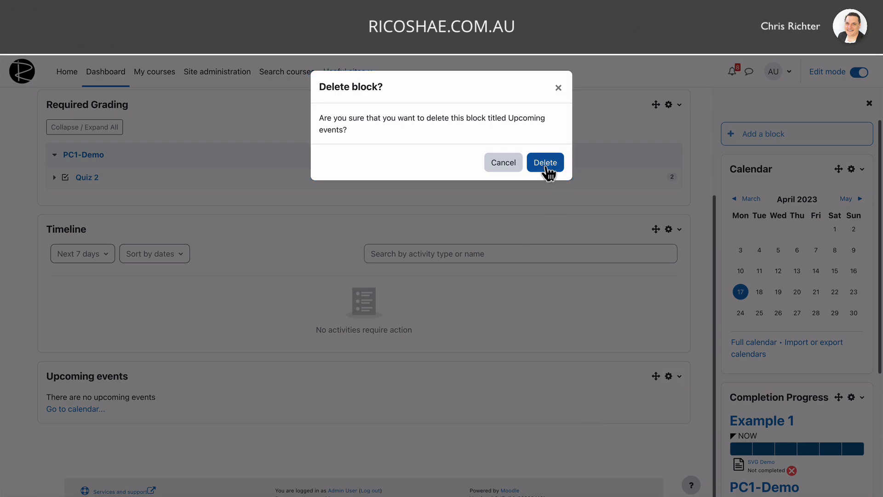
pyautogui.click(545, 163)
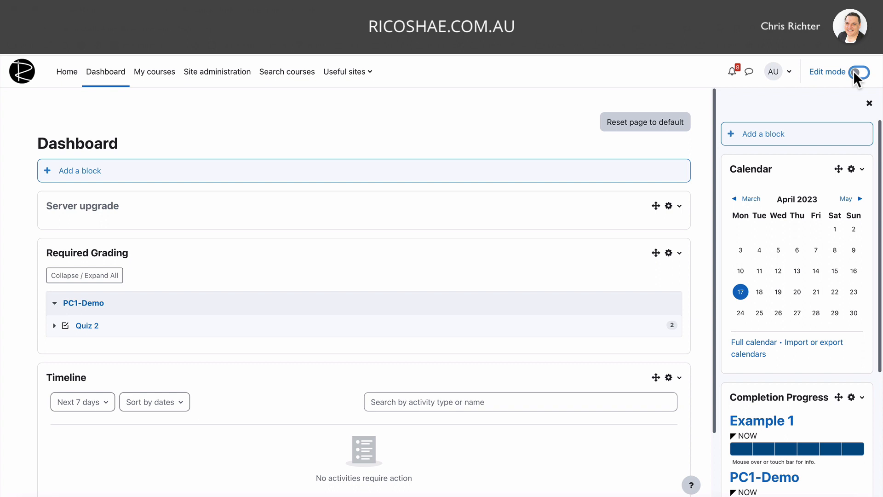
# - Switch Edit mode off and review the Required Grading, Timeline, Calendar and Completion Progress blocks
pyautogui.click(860, 71)
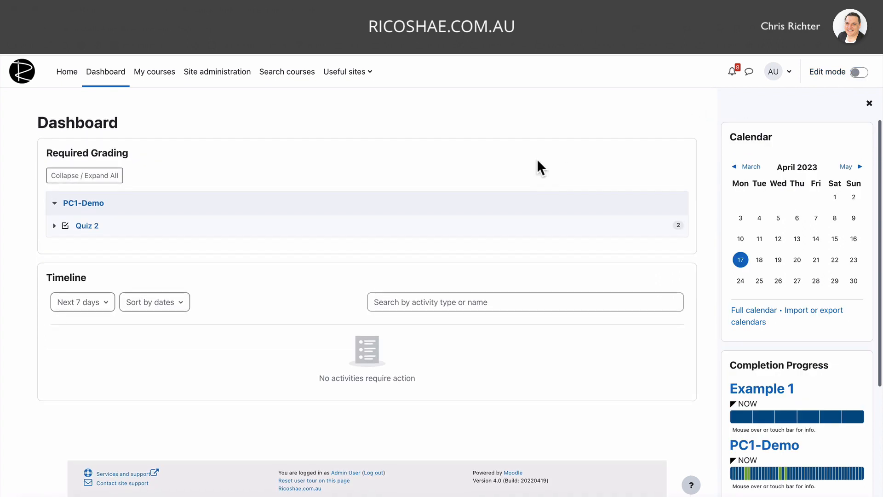
pyautogui.scroll(-3)
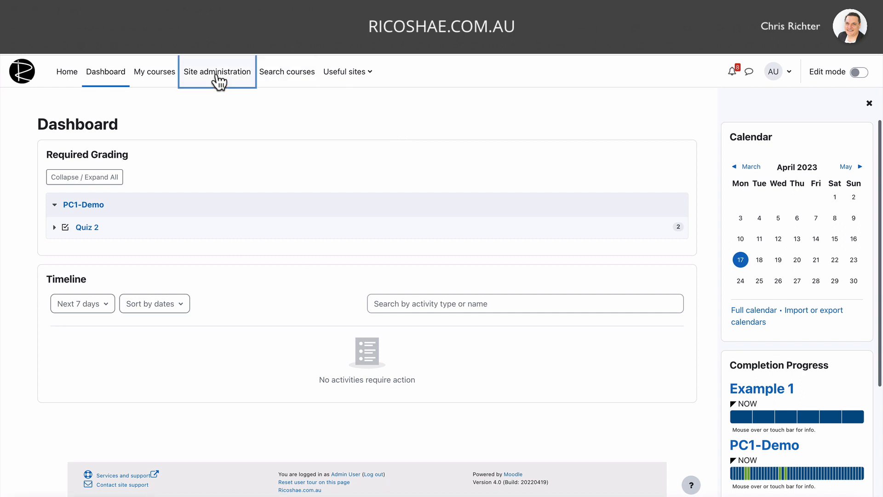
# - Go to Site administration > Appearance > Default Dashboard page and look over its blocks
pyautogui.click(217, 72)
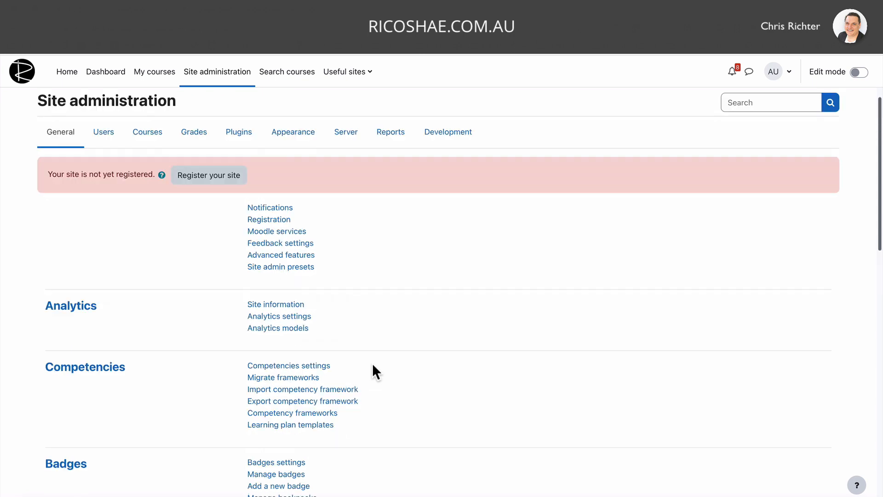
pyautogui.click(293, 132)
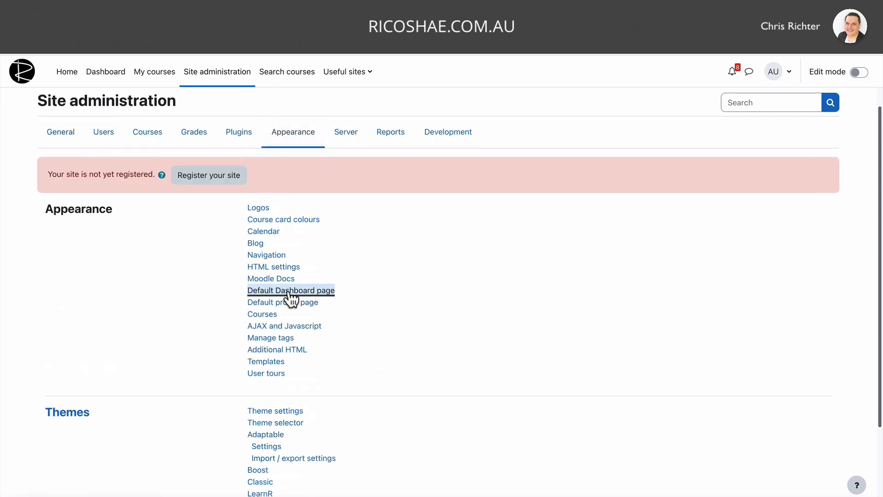
pyautogui.click(290, 290)
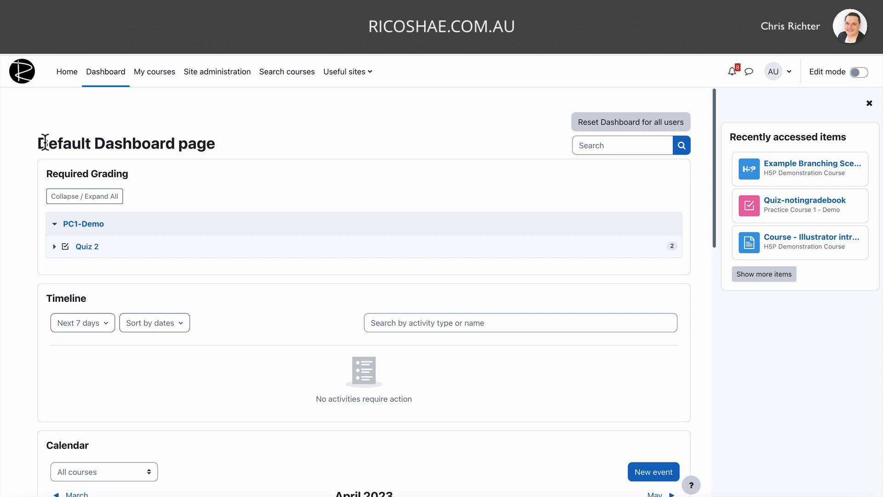
pyautogui.moveTo(270, 142)
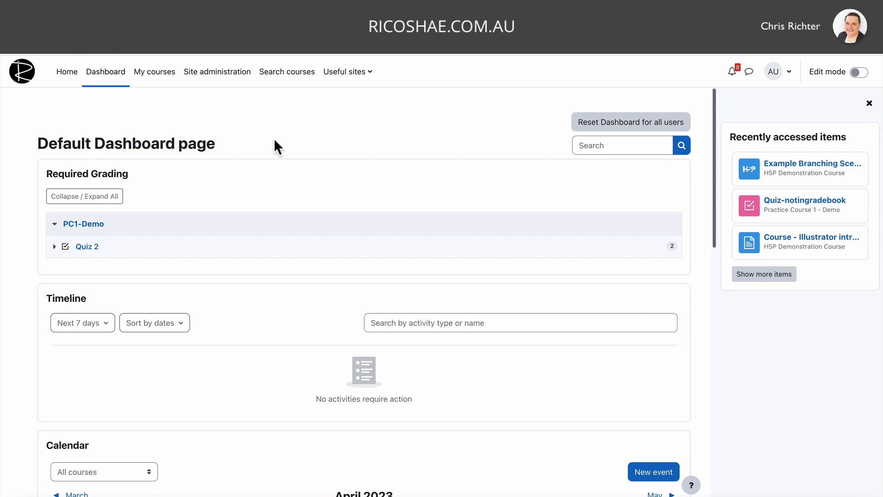
pyautogui.scroll(-3)
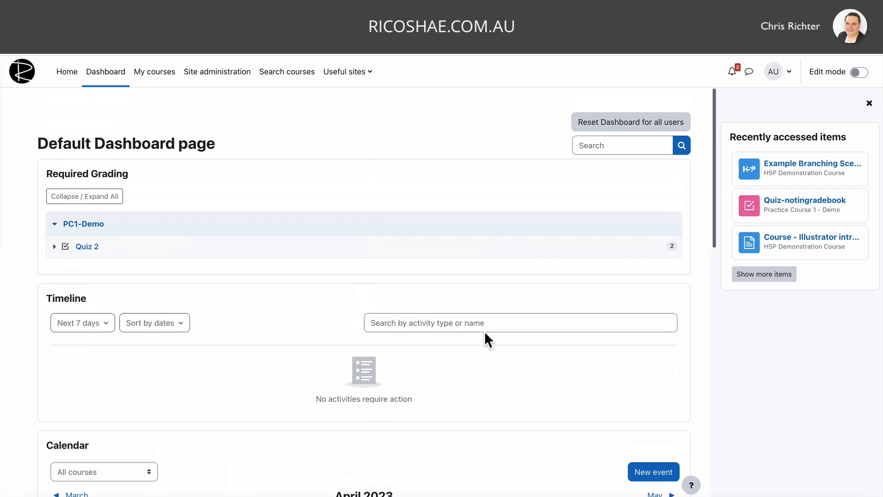
pyautogui.moveTo(662, 285)
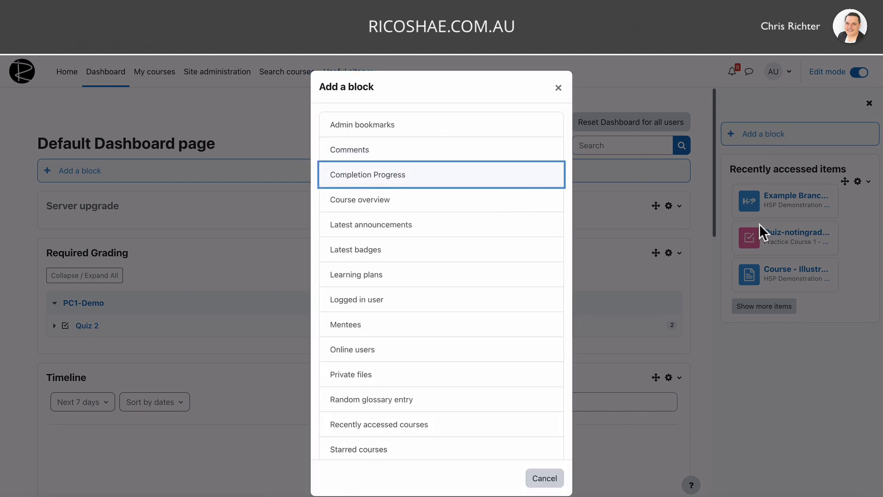
# - Add Completion Progress to the default dashboard and delete its Calendar block
pyautogui.click(368, 174)
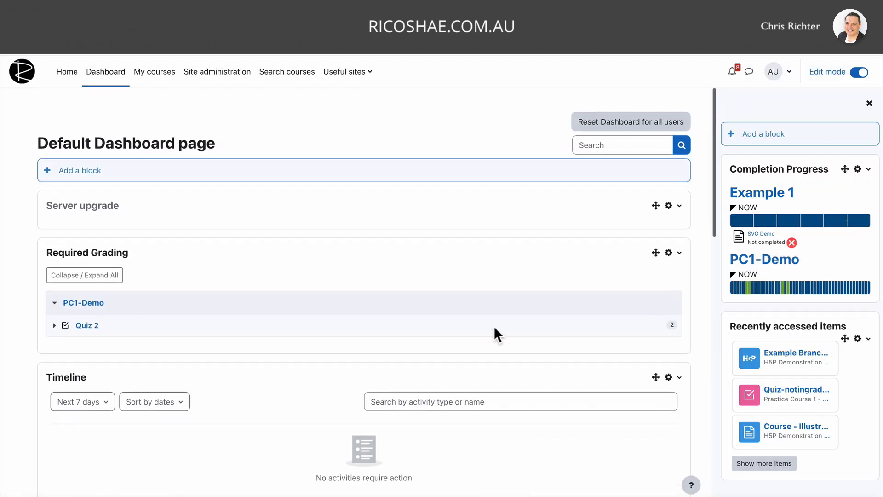
pyautogui.scroll(-3)
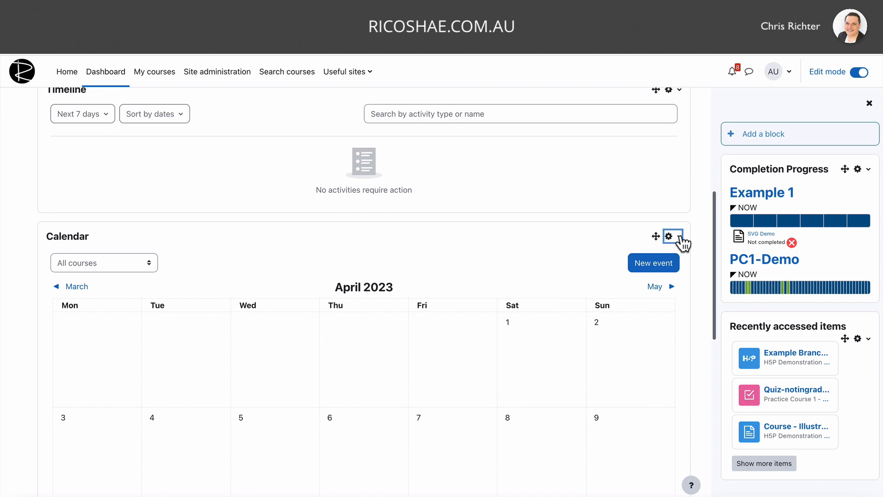
pyautogui.click(669, 235)
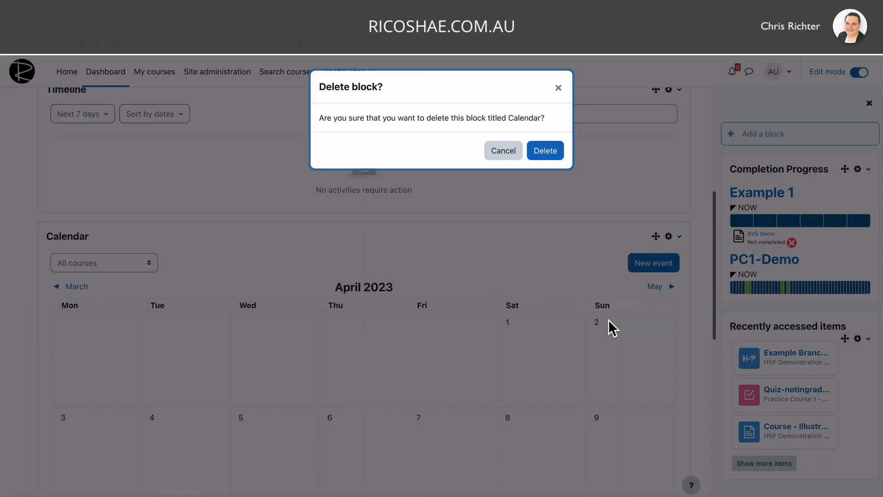
pyautogui.click(545, 150)
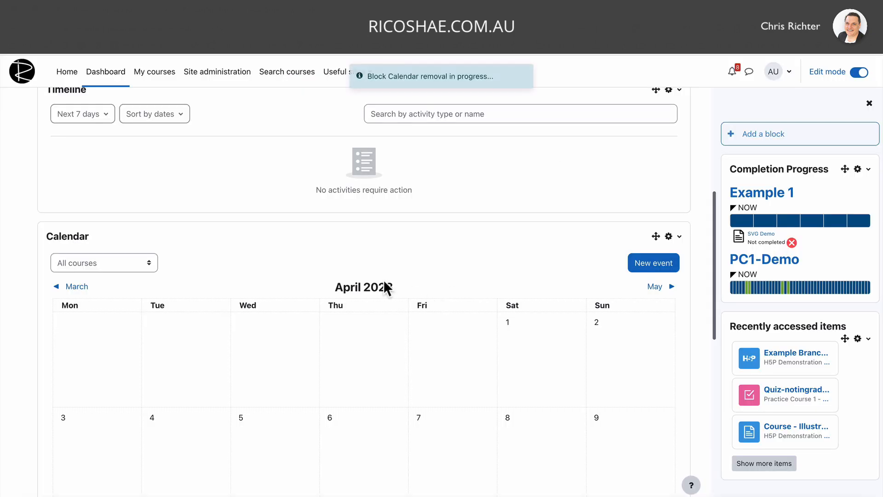
# - Add a new Text block to the default dashboard
pyautogui.click(79, 171)
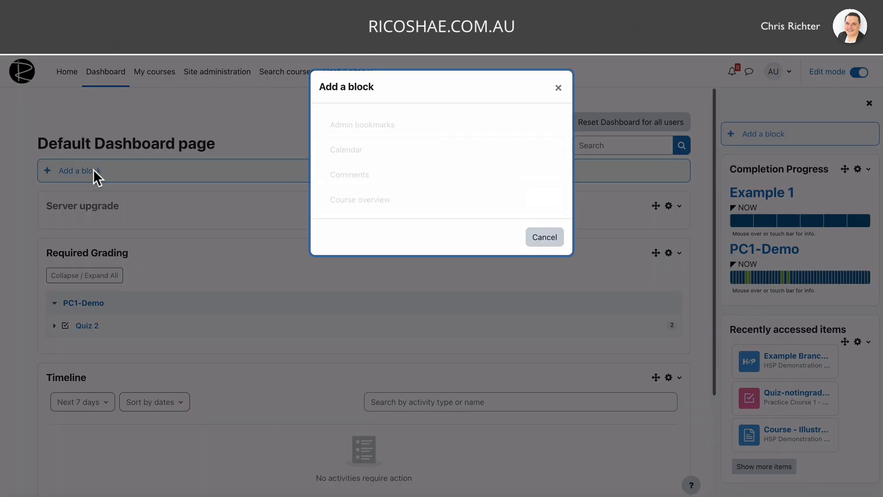
pyautogui.click(545, 237)
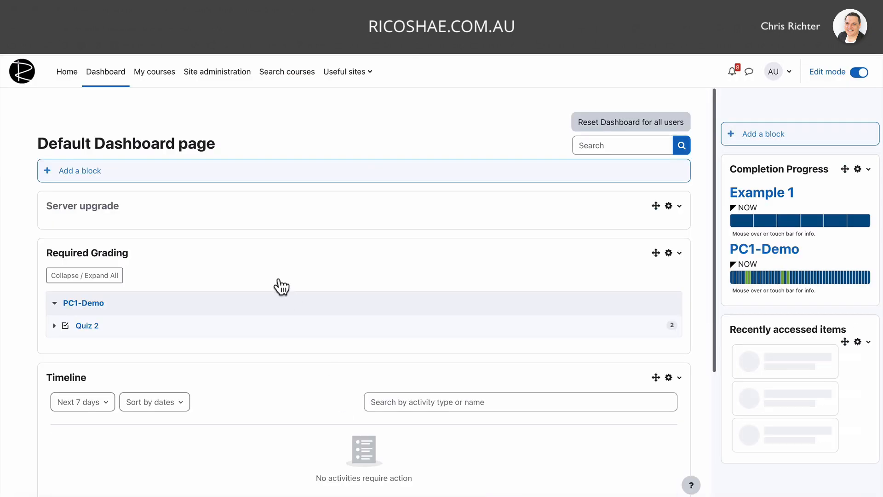
pyautogui.scroll(-3)
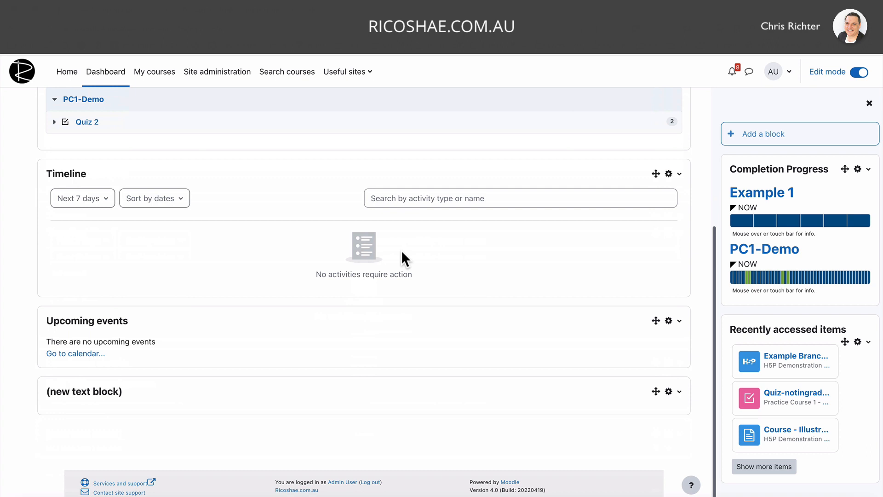
pyautogui.moveTo(656, 390)
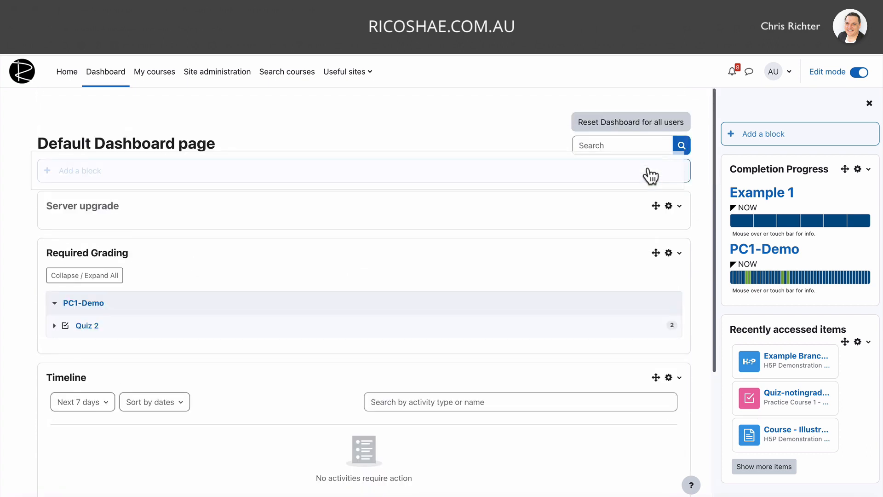
pyautogui.scroll(-3)
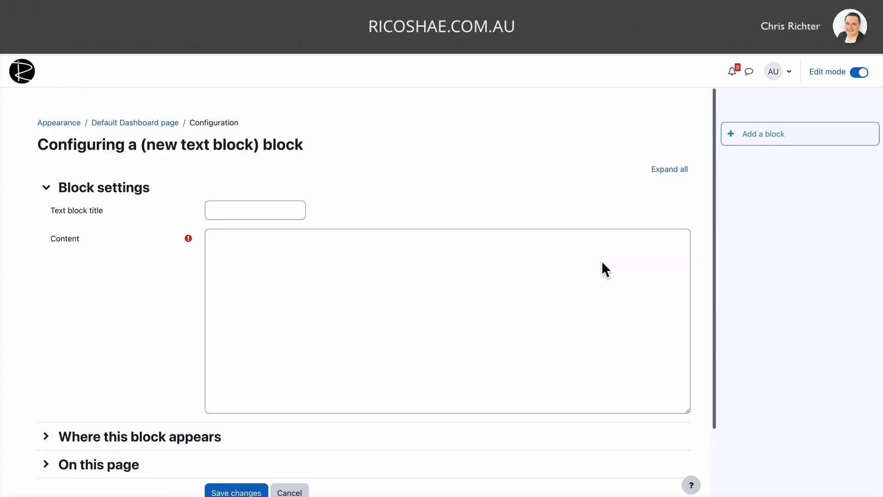
# - Title the text block Welcome, wrap 'Some content.' in an alert class, and save
pyautogui.write('Welcome')
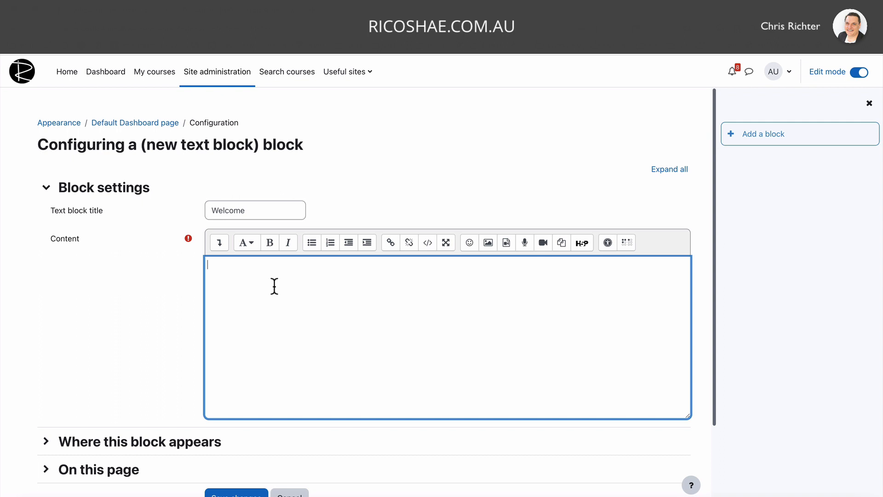
pyautogui.write('Some content.')
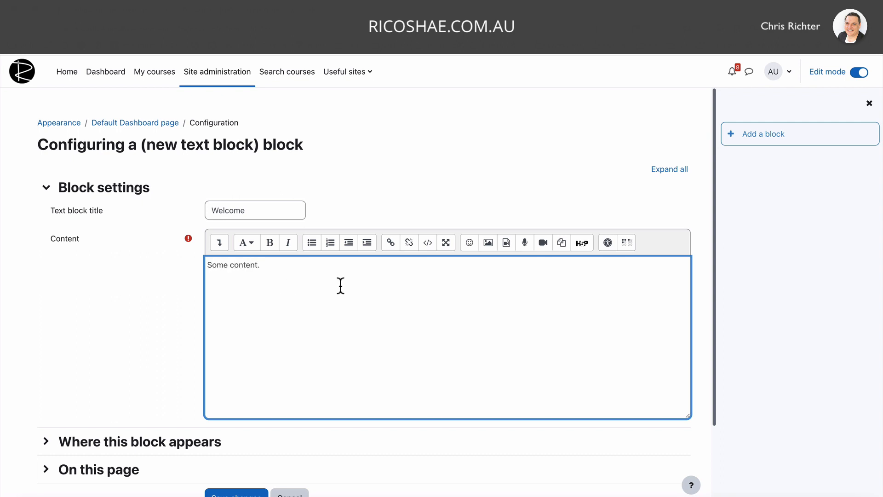
pyautogui.moveTo(283, 272)
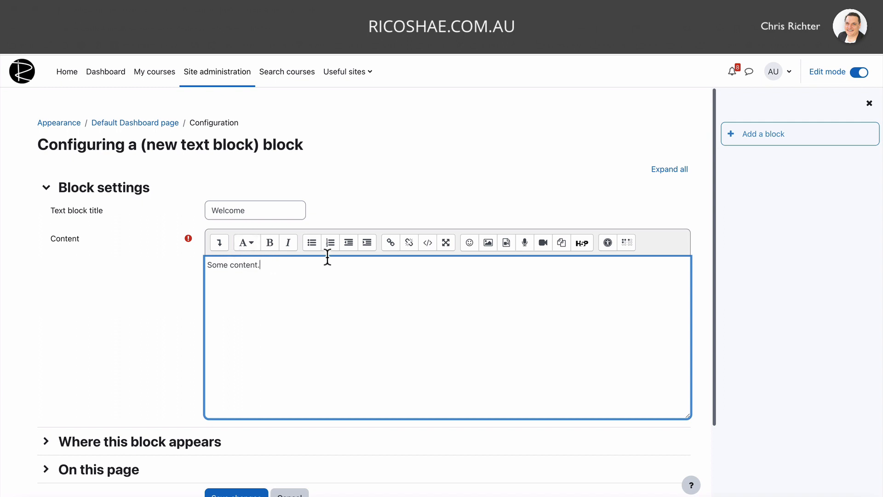
pyautogui.moveTo(427, 242)
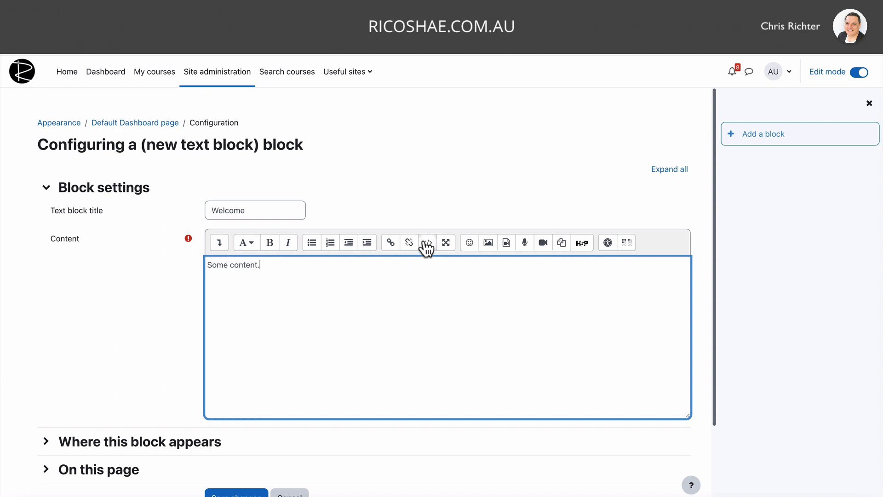
pyautogui.click(428, 242)
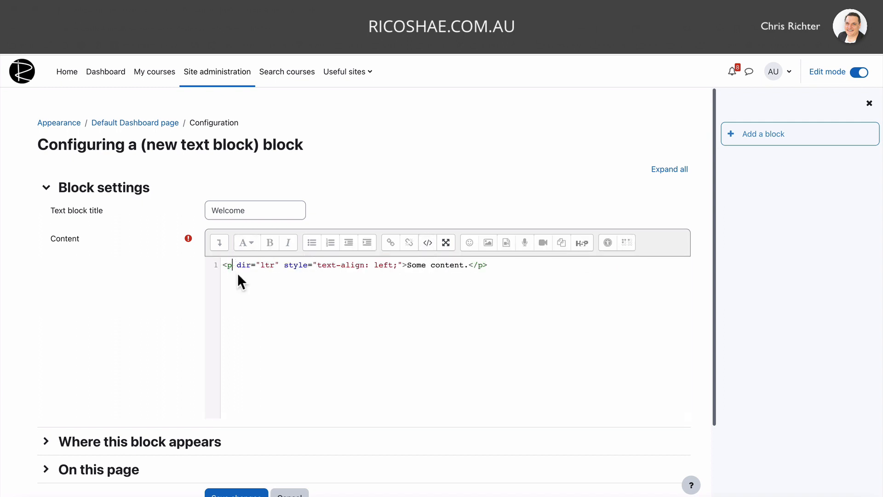
pyautogui.write('class="alert"')
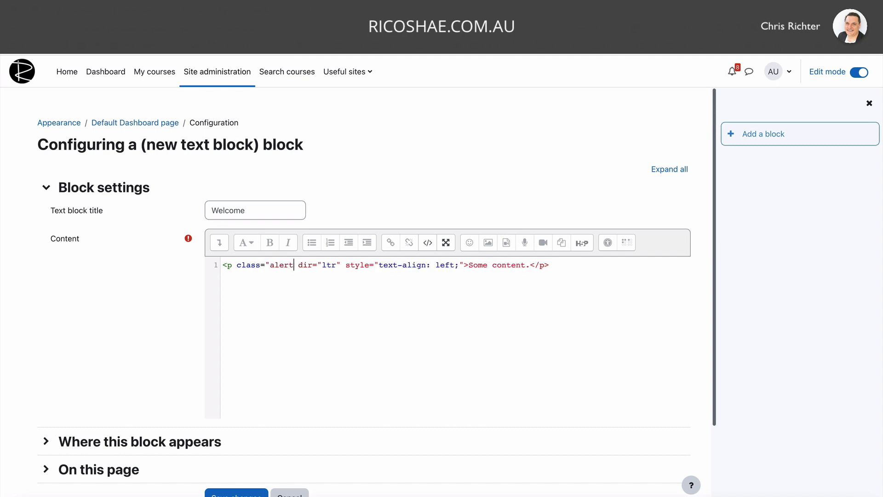
pyautogui.write('alert-info"')
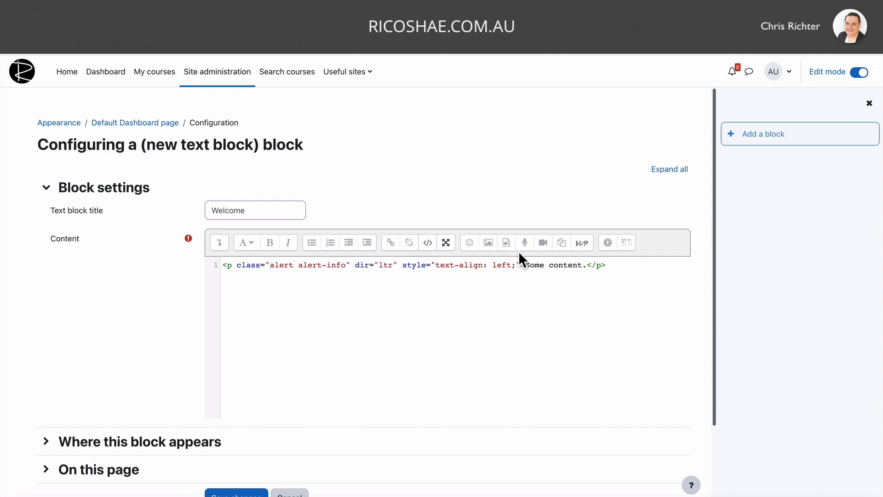
pyautogui.click(427, 243)
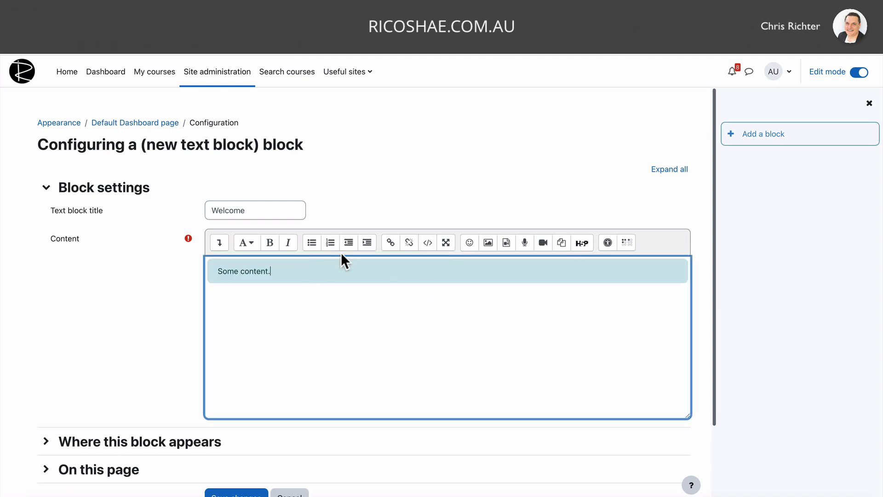
pyautogui.moveTo(261, 246)
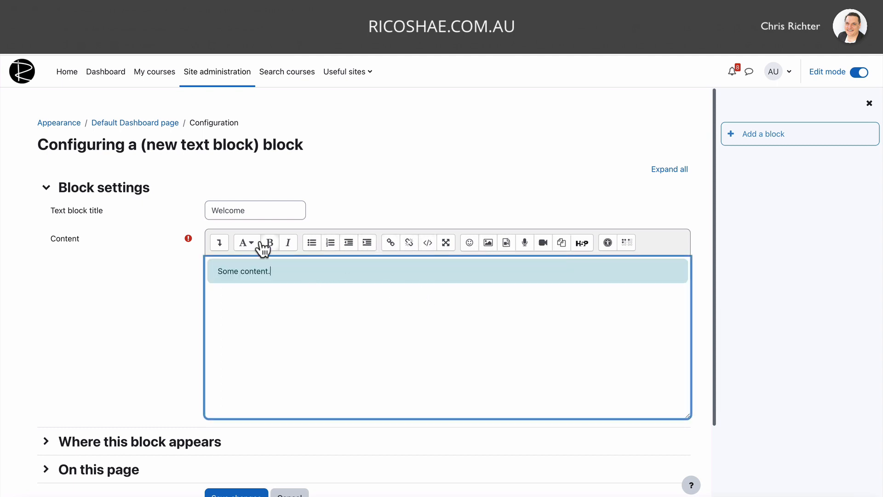
pyautogui.click(219, 243)
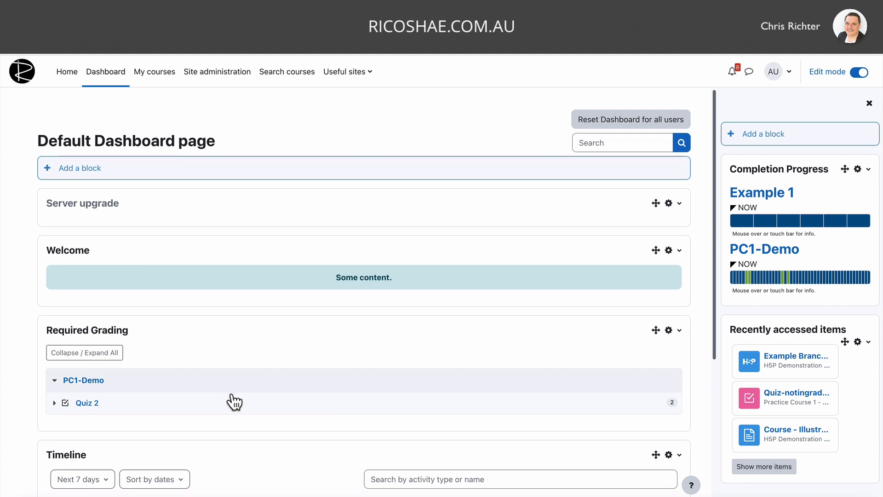
pyautogui.scroll(-3)
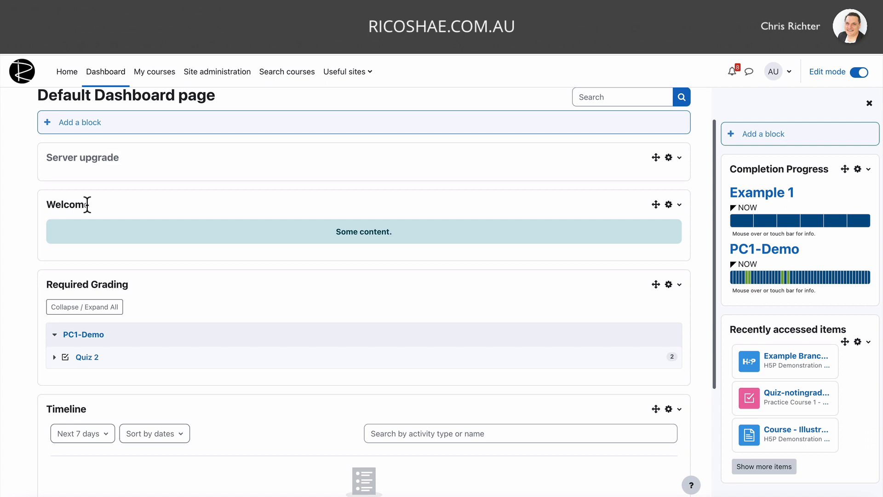
pyautogui.scroll(-3)
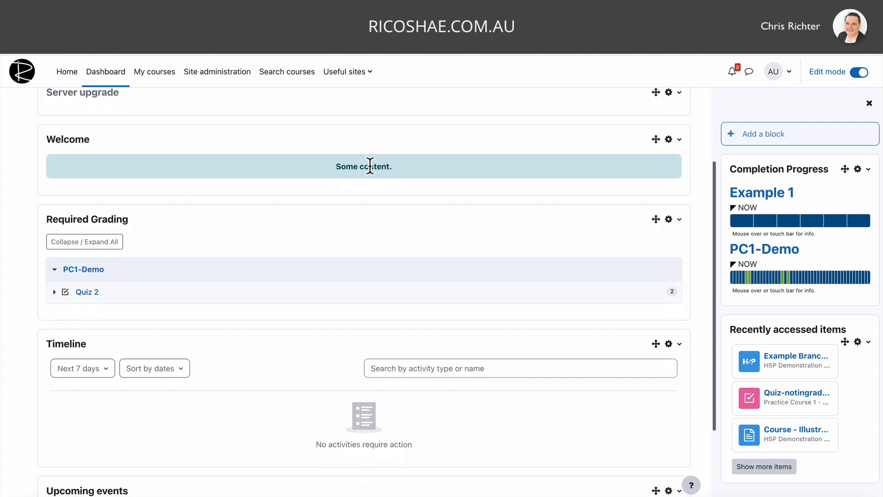
pyautogui.scroll(-3)
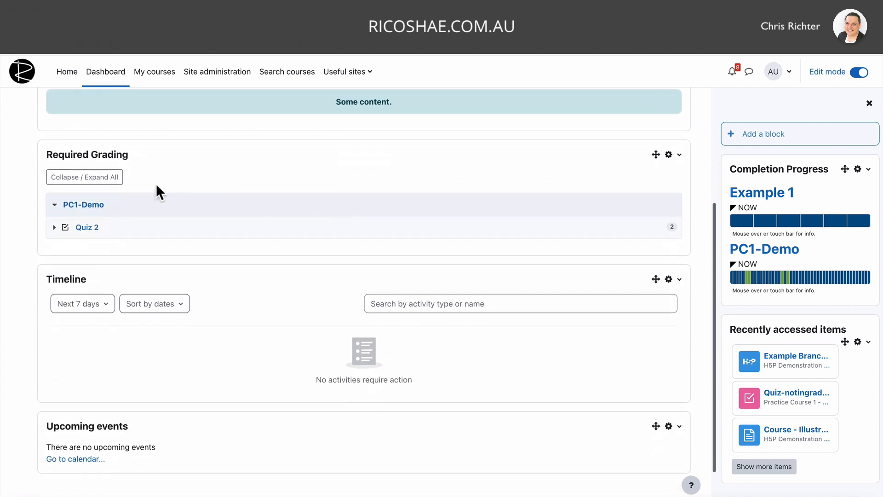
pyautogui.moveTo(123, 156)
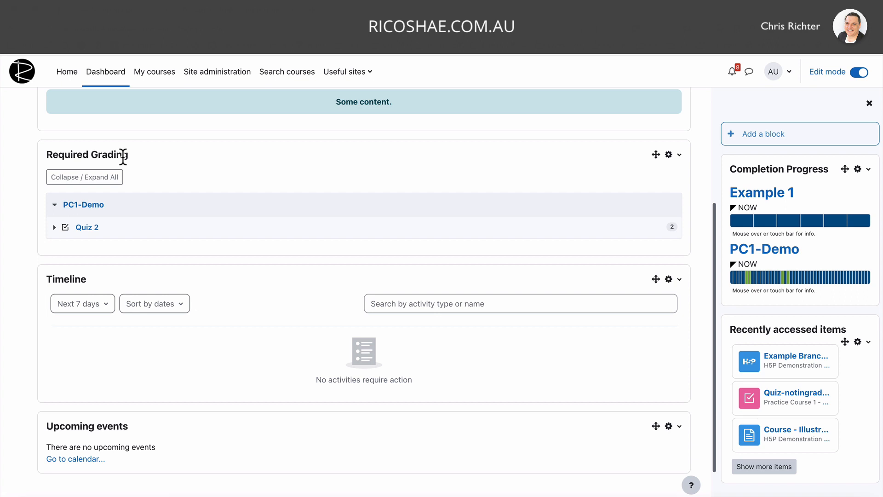
pyautogui.moveTo(194, 167)
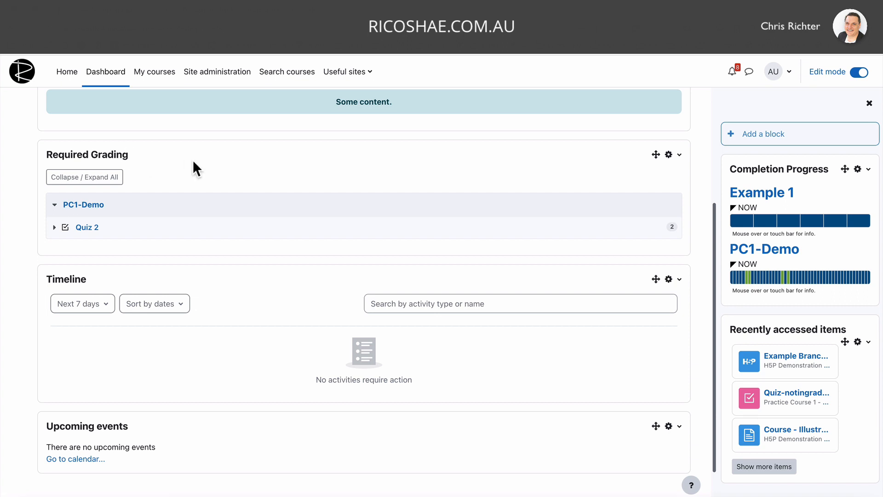
pyautogui.scroll(-3)
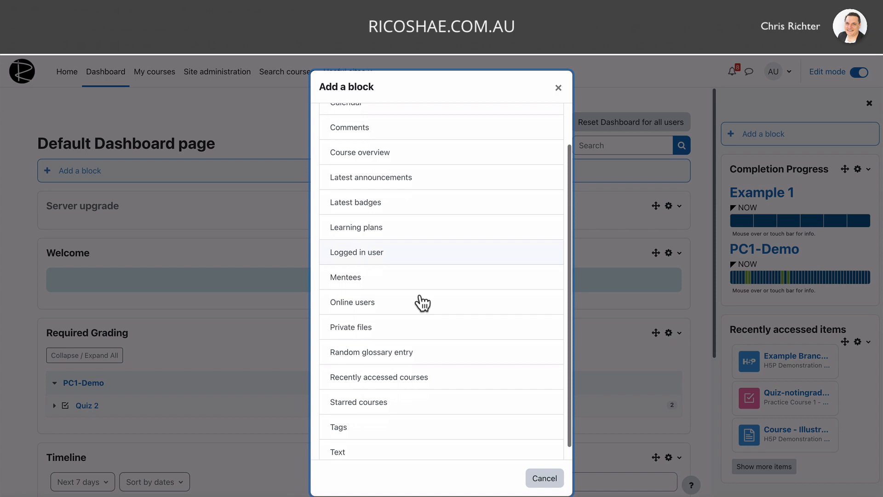
# - Scroll down through the Default Dashboard page's blocks
pyautogui.scroll(-3)
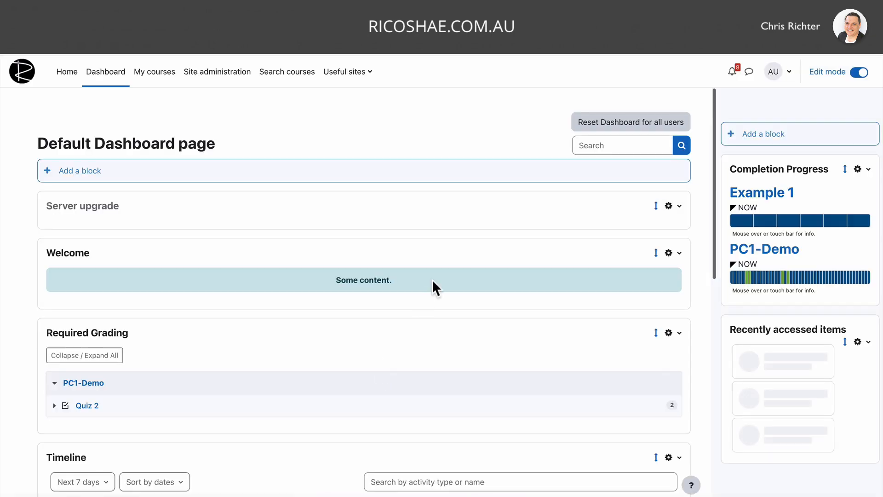
pyautogui.scroll(-3)
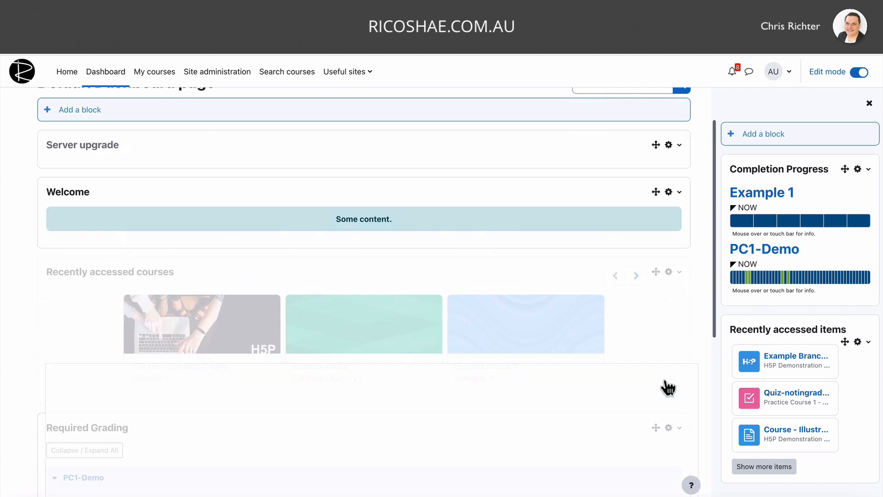
pyautogui.scroll(-3)
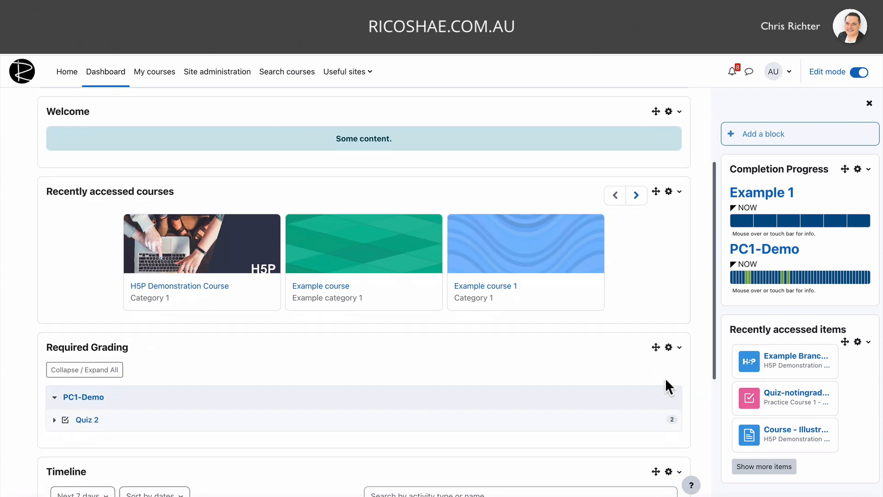
pyautogui.moveTo(166, 240)
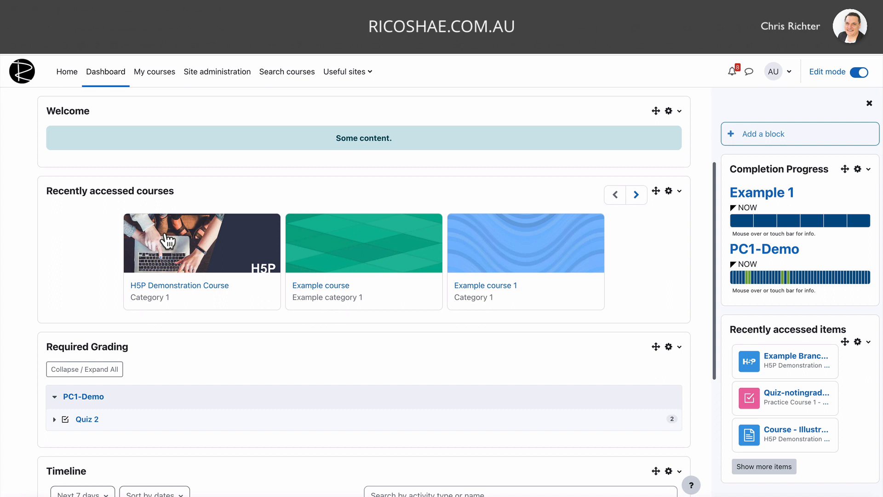
pyautogui.scroll(-3)
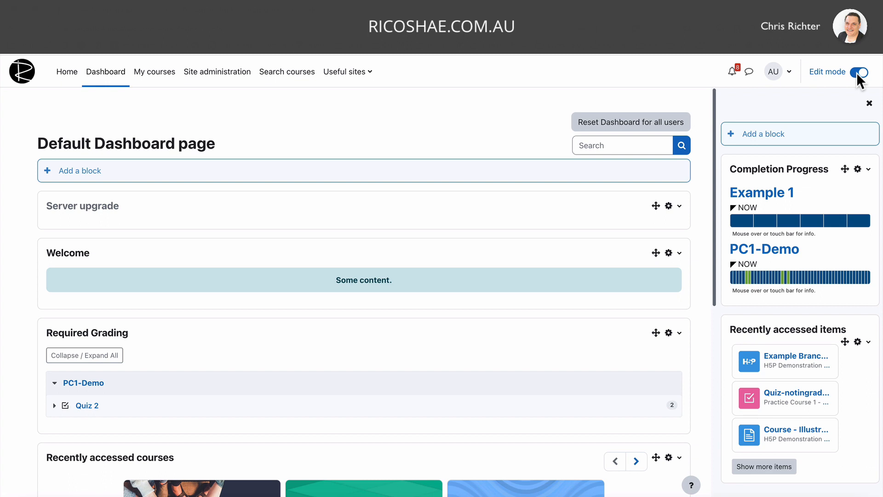
# - Switch Edit mode off on the default dashboard to see its user-facing layout
pyautogui.click(859, 71)
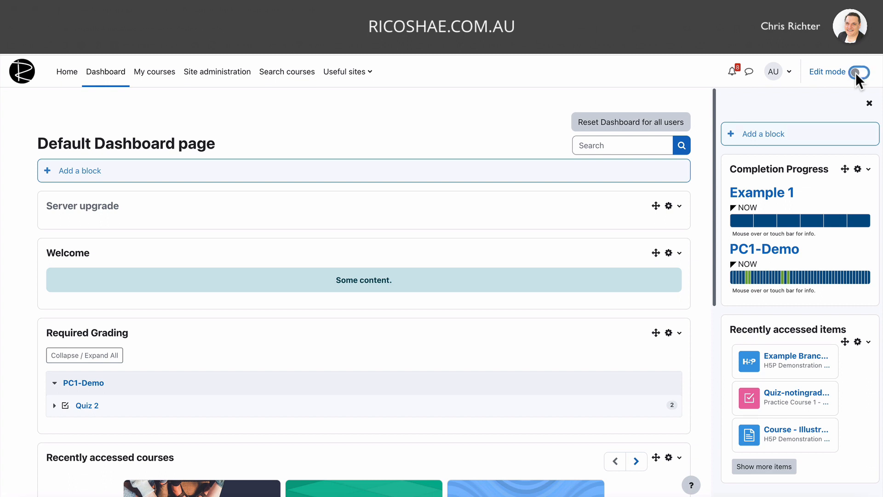
pyautogui.click(859, 71)
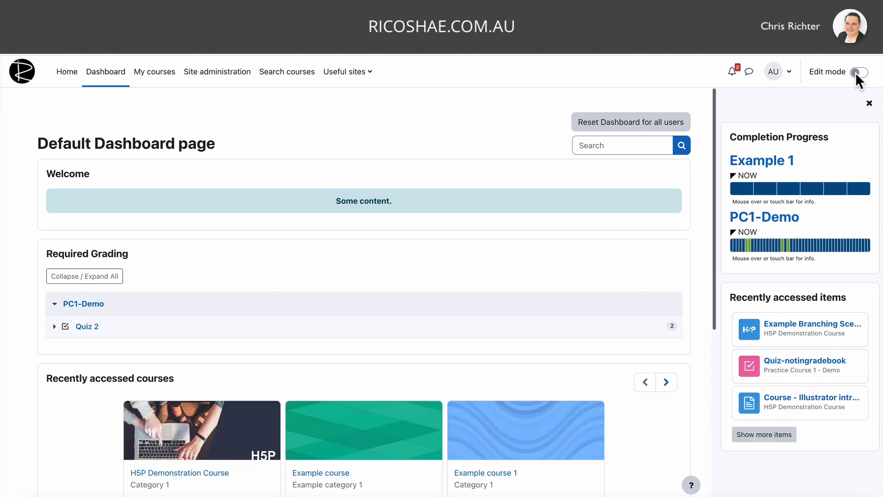
pyautogui.click(861, 72)
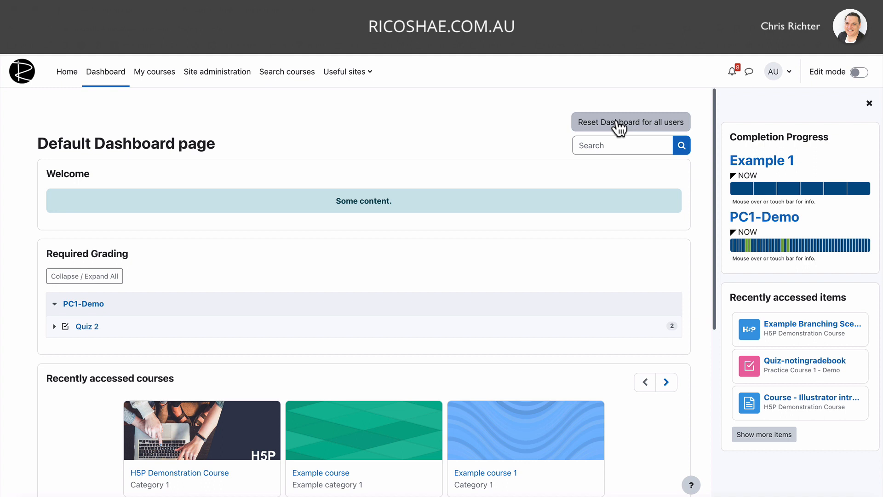
pyautogui.moveTo(113, 79)
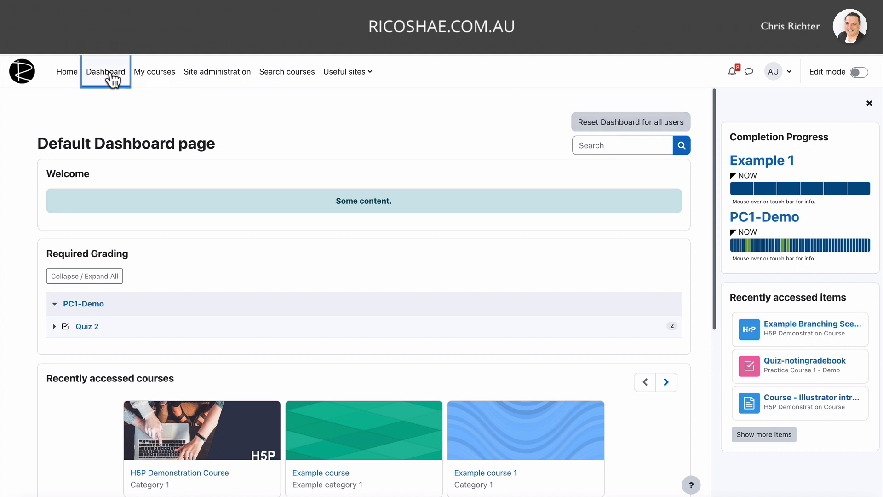
pyautogui.click(105, 72)
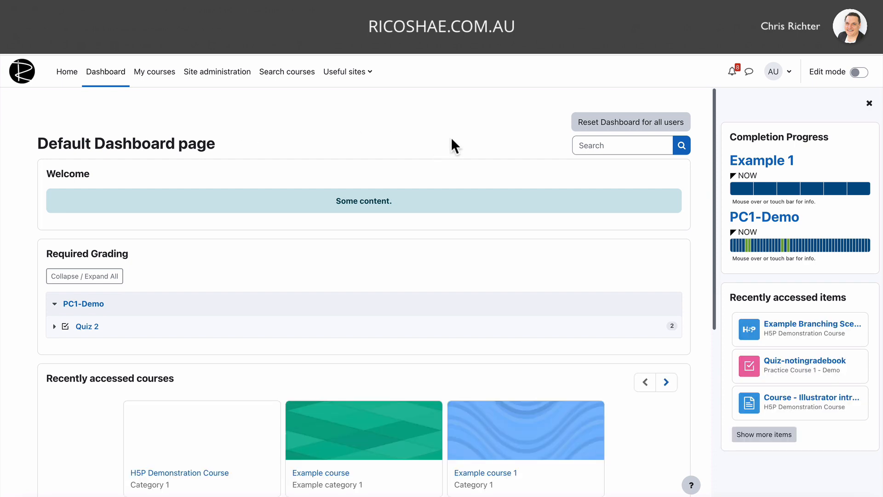
# - Reset every user's dashboard, then check the personal Dashboard for the Welcome and Recently accessed courses blocks
pyautogui.click(631, 121)
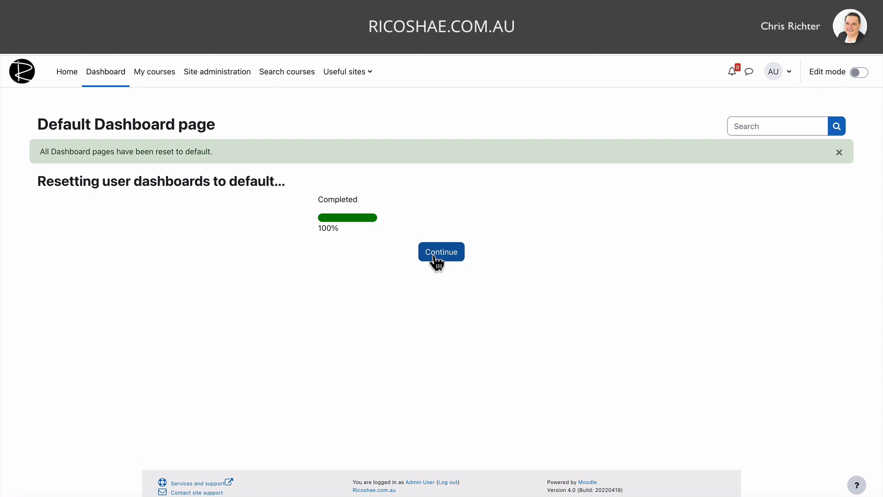
pyautogui.click(441, 252)
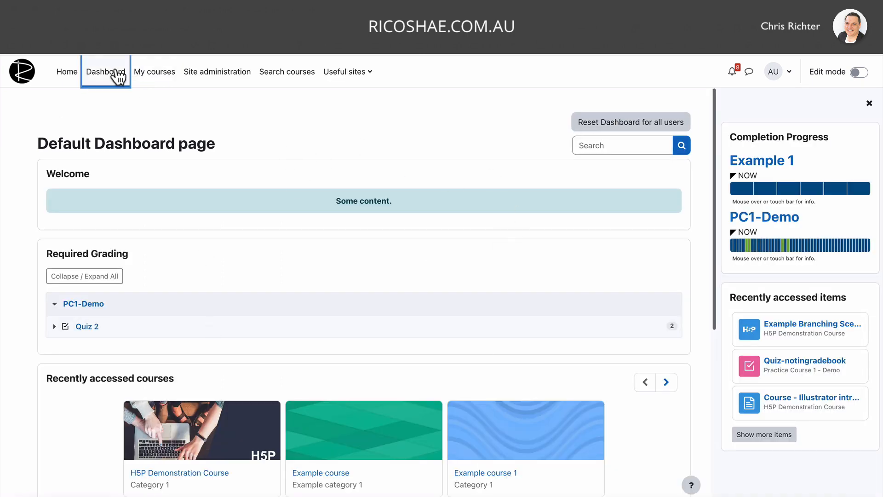
pyautogui.click(105, 72)
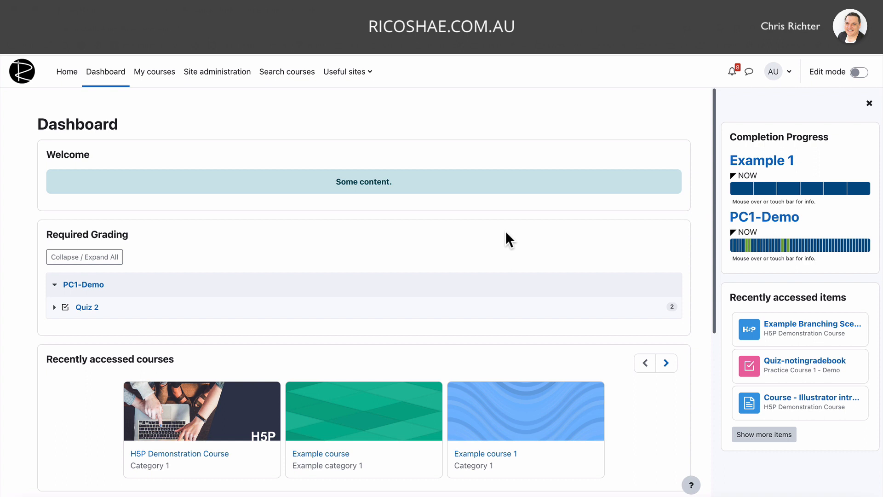
pyautogui.scroll(-3)
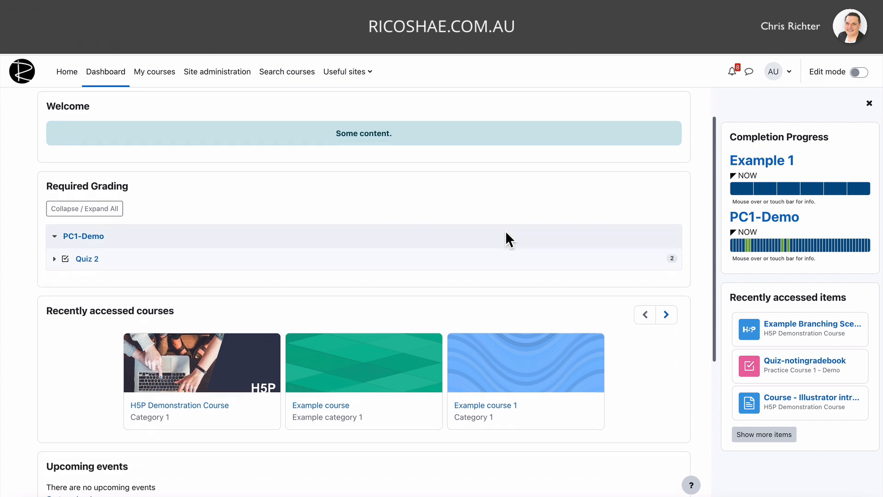